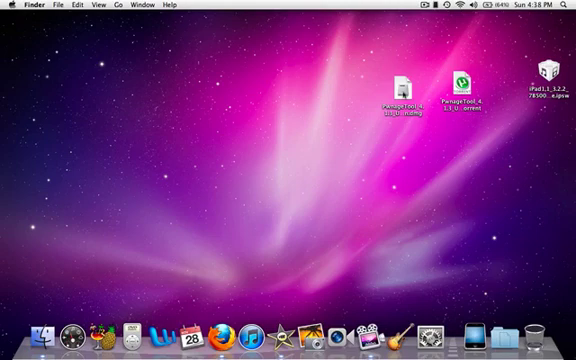
Mount the PwnageTool .dmg so its Finder window shows the PwnageTool application.
left_click(404, 82)
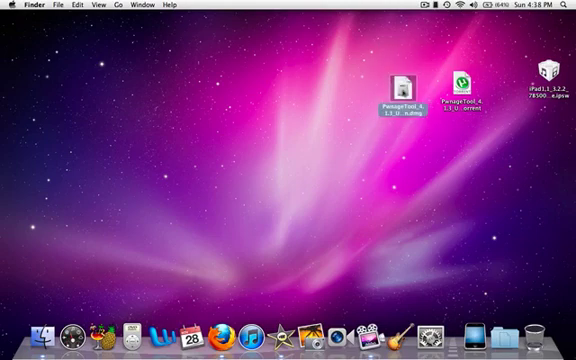
double_click(408, 80)
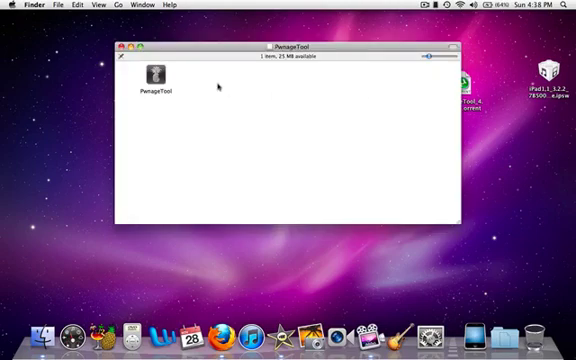